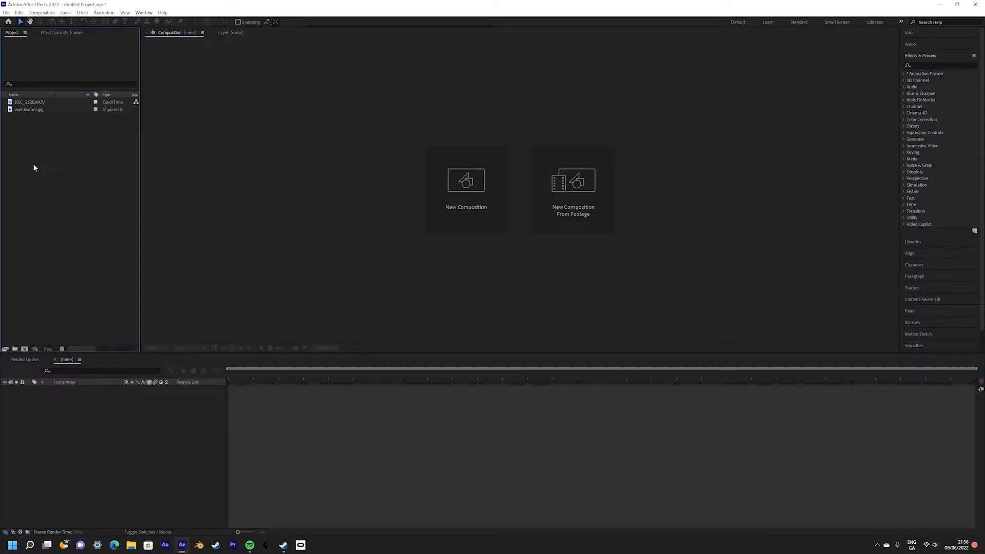
- Create a new composition from the hallway clip DSC_2520.MOV and show the Tracker panel
click(30, 102)
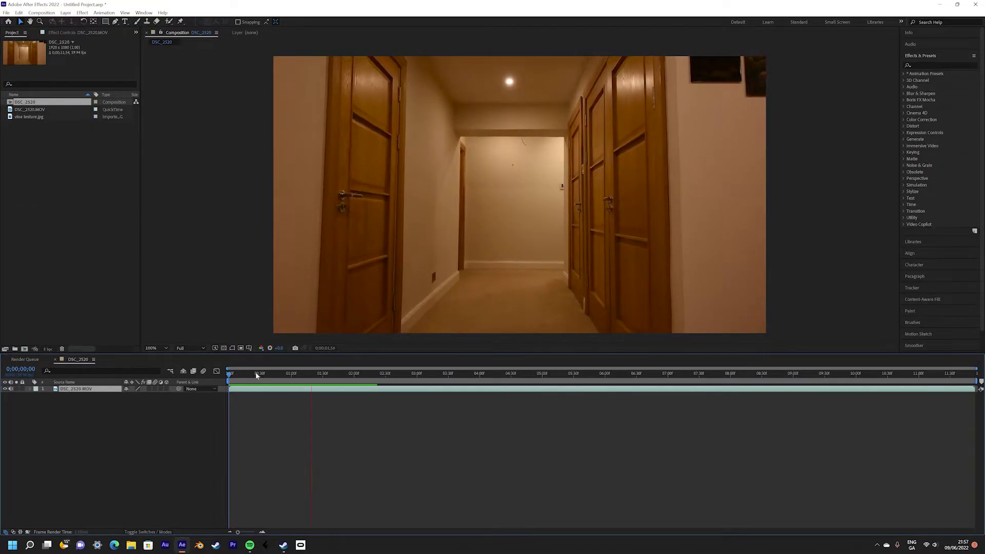
click(510, 373)
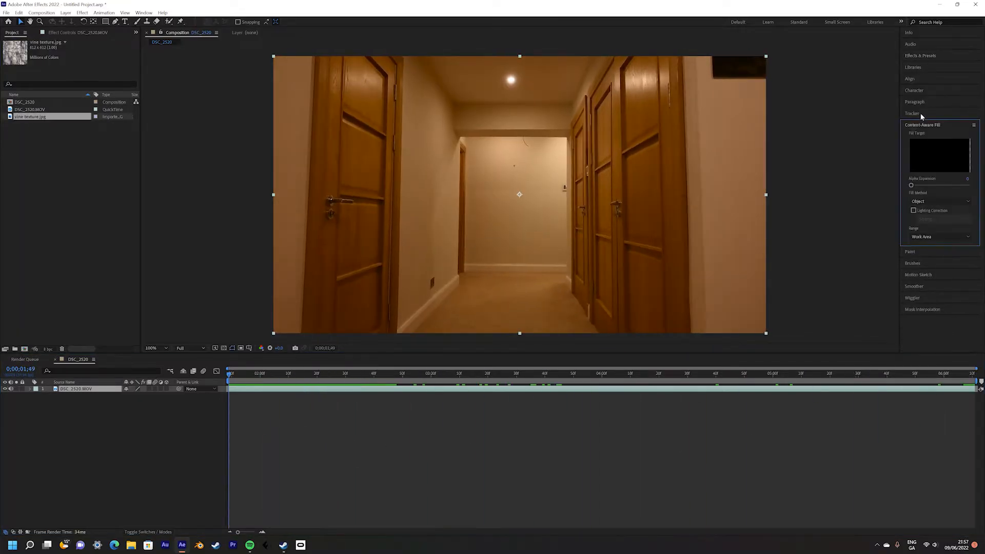
- Run Track Camera on the hallway clip and let the 3D Camera Tracker analysis finish
click(912, 113)
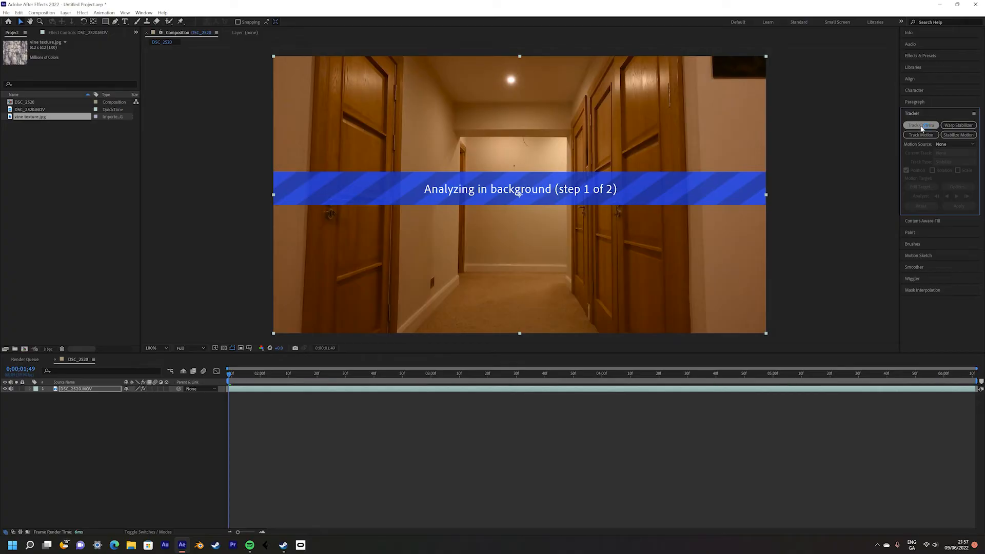
click(920, 126)
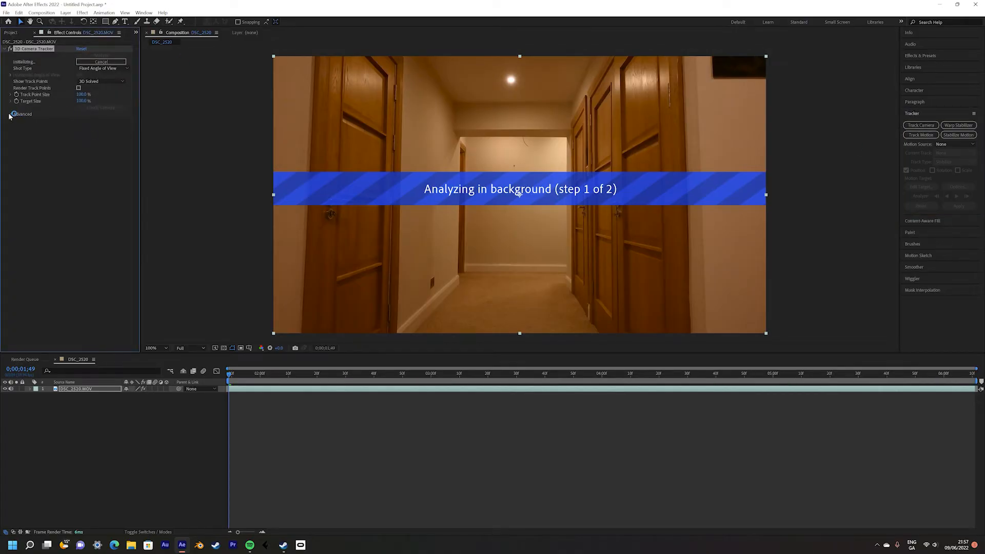
click(23, 114)
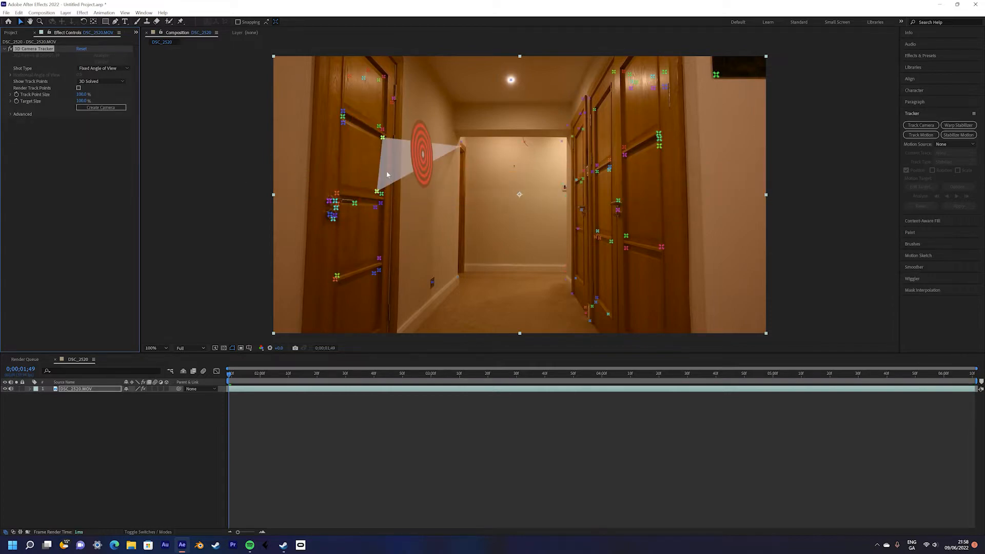
- Create a solid and camera from the left-wall track points and fit the Track Solid to the wall
right_click(392, 186)
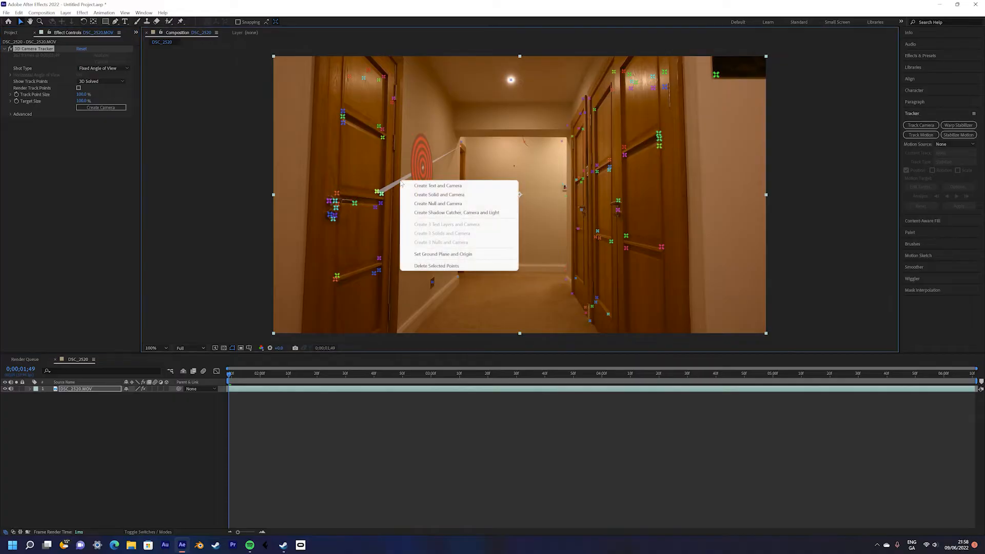
click(439, 194)
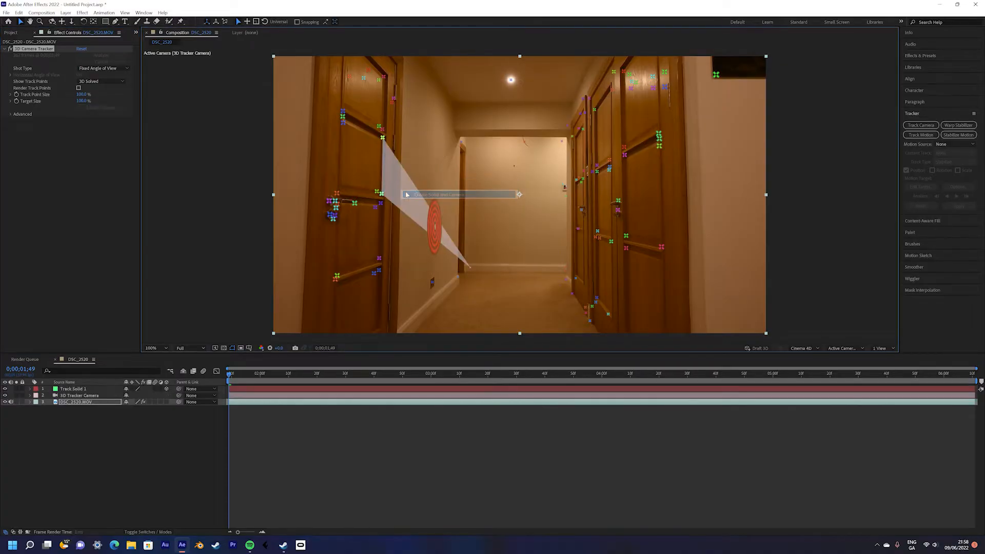
click(73, 389)
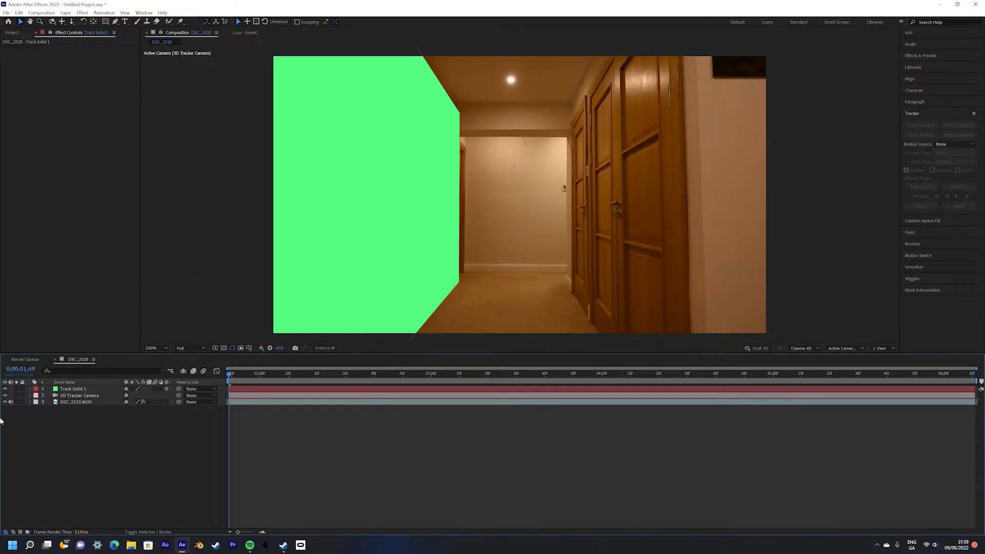
- Pre-compose Track Solid 1 into its own nested vines composition
right_click(72, 389)
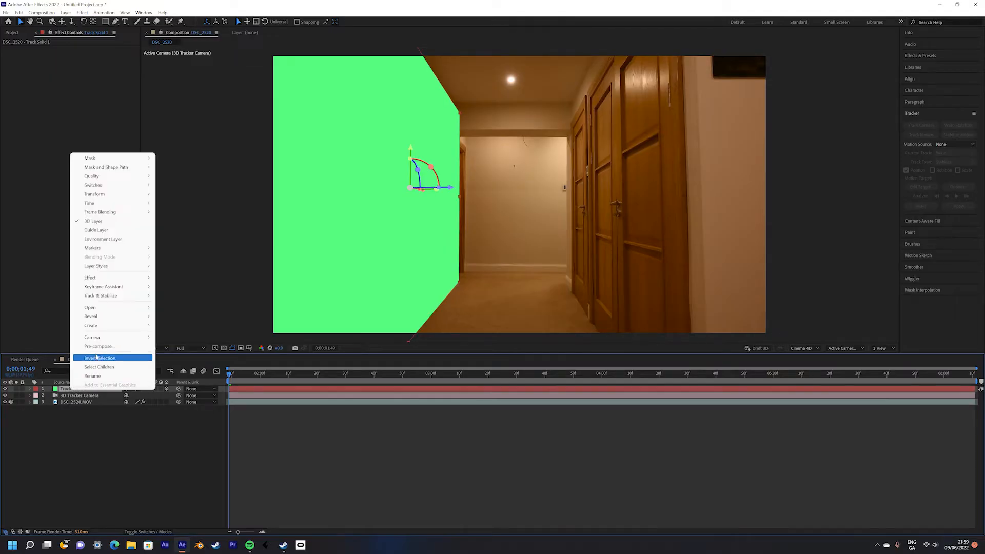
click(98, 346)
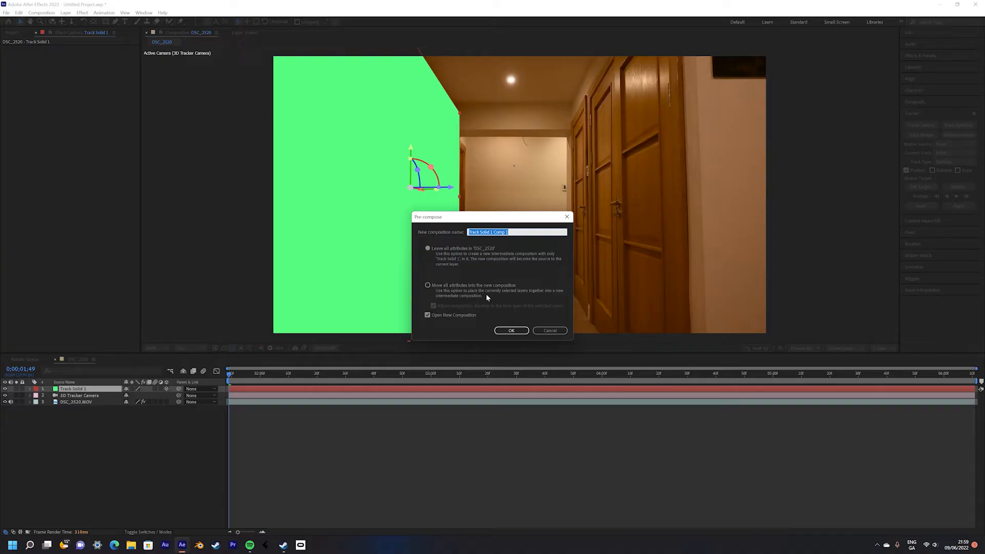
click(511, 331)
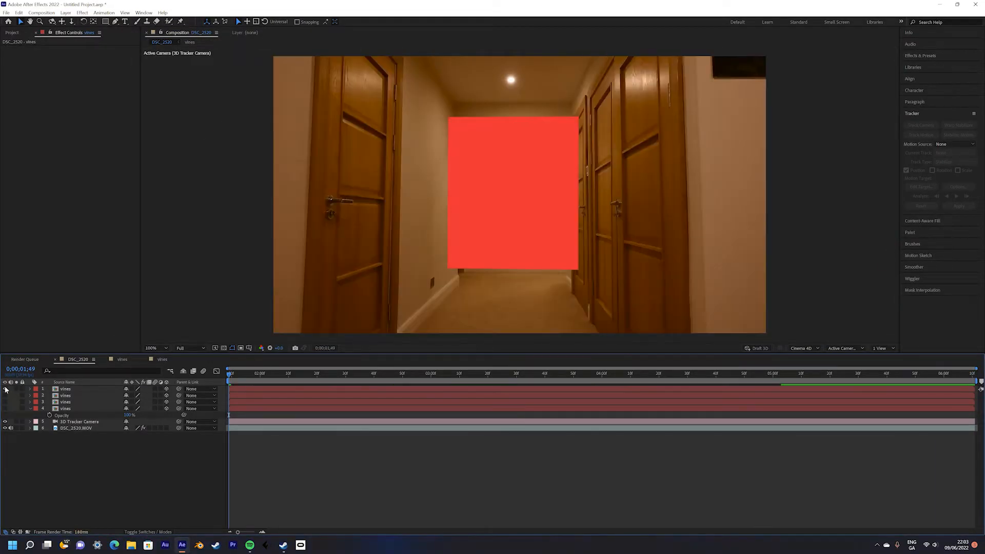
- Open the vines composition holding the single green solid
click(5, 388)
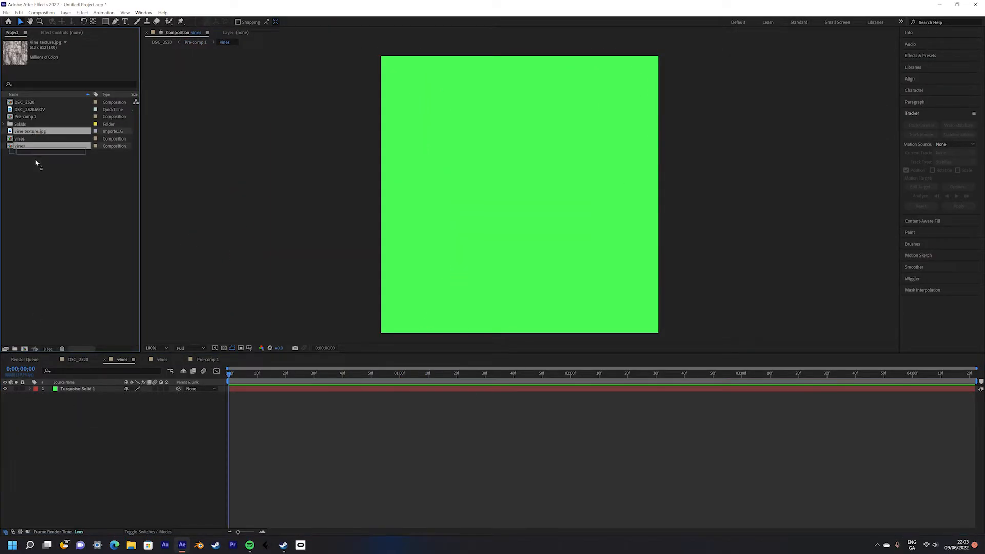
- Stretch vine texture.jpg to fill the vines composition with Transform > Fit to Comp
right_click(79, 388)
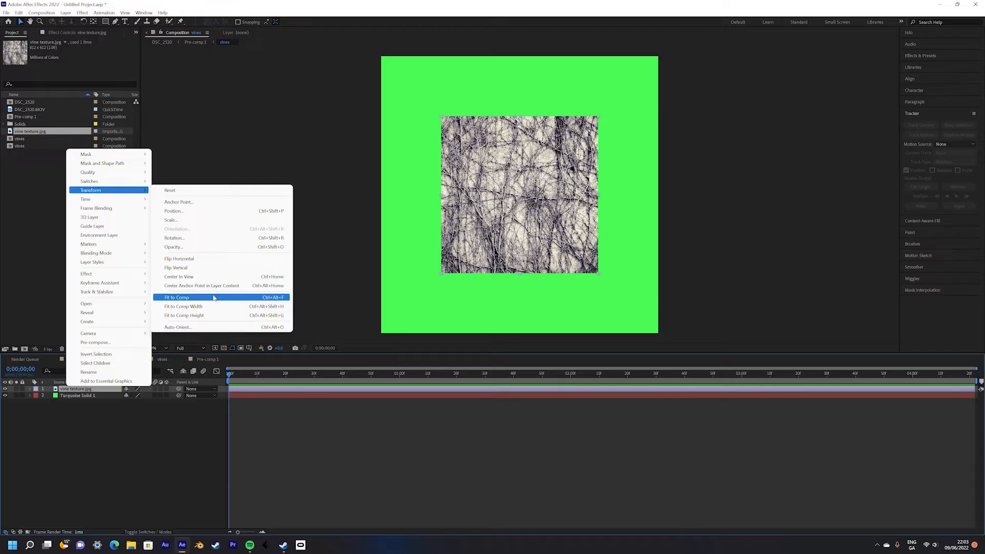
click(178, 297)
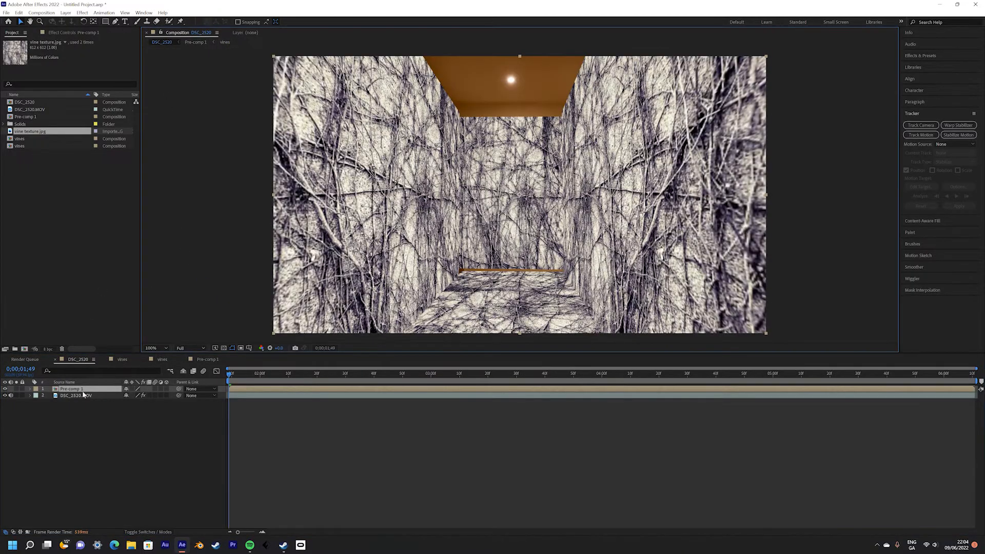
- Lower Pre-comp 1 opacity to about 75% and add an adjustment layer above it
click(29, 388)
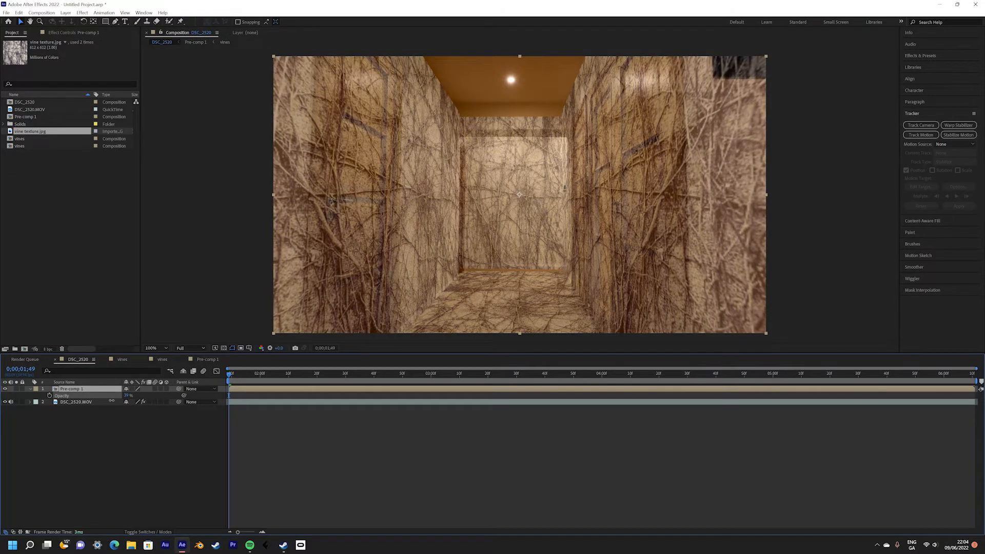
click(26, 117)
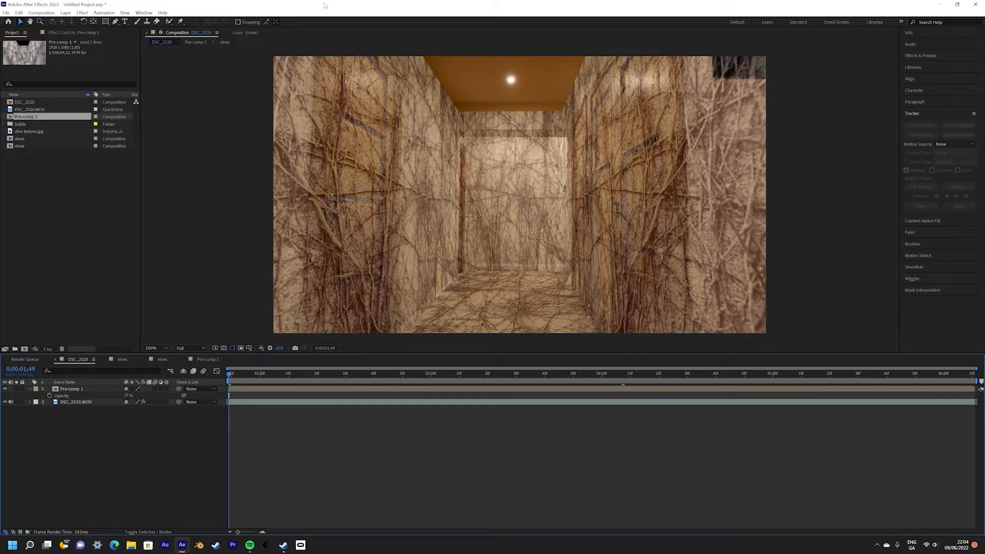
click(65, 12)
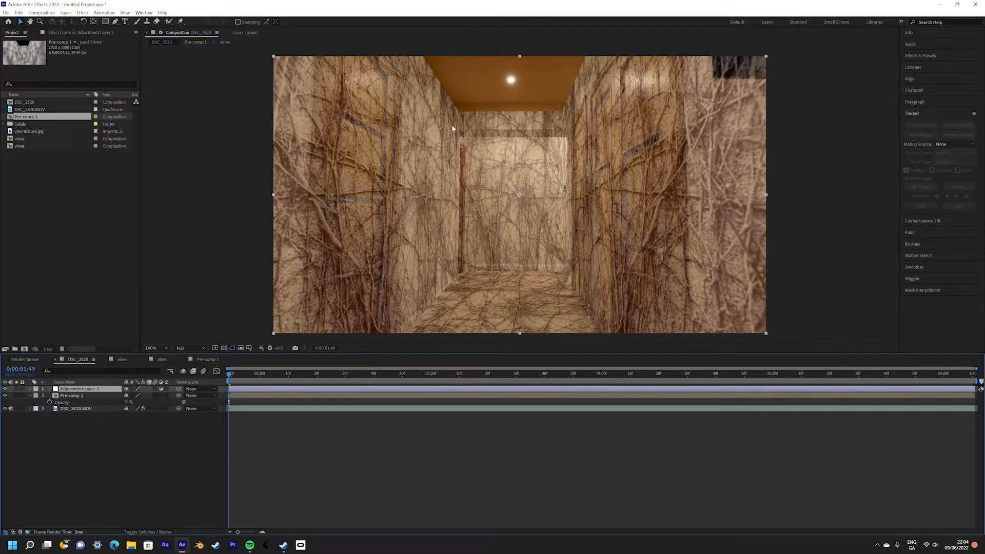
- Arrange the vines layers in Pre-comp 1 so walls and floor show vines but doors stay clear
click(921, 55)
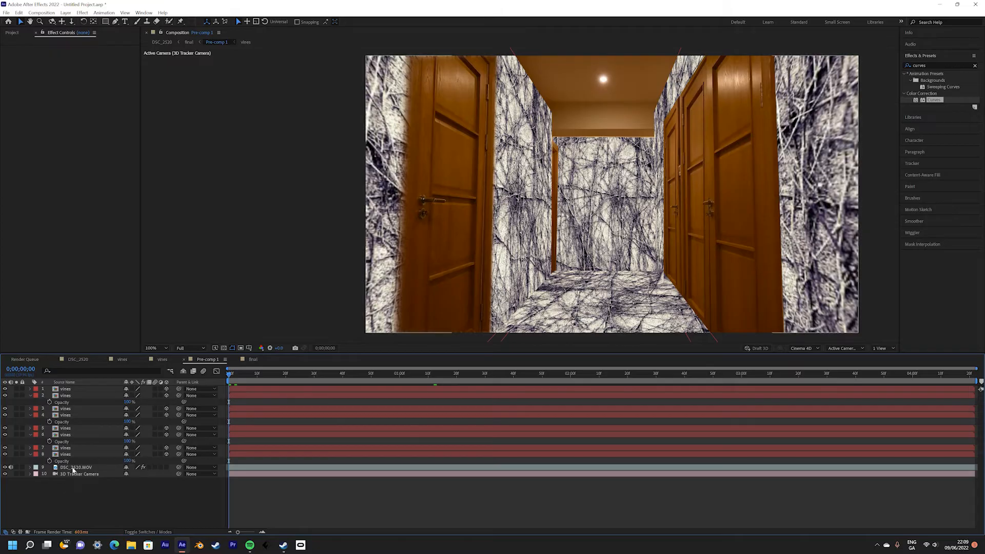
- Create a solid named dust / spores, pre-compose it, and apply CC Bubbles
click(75, 467)
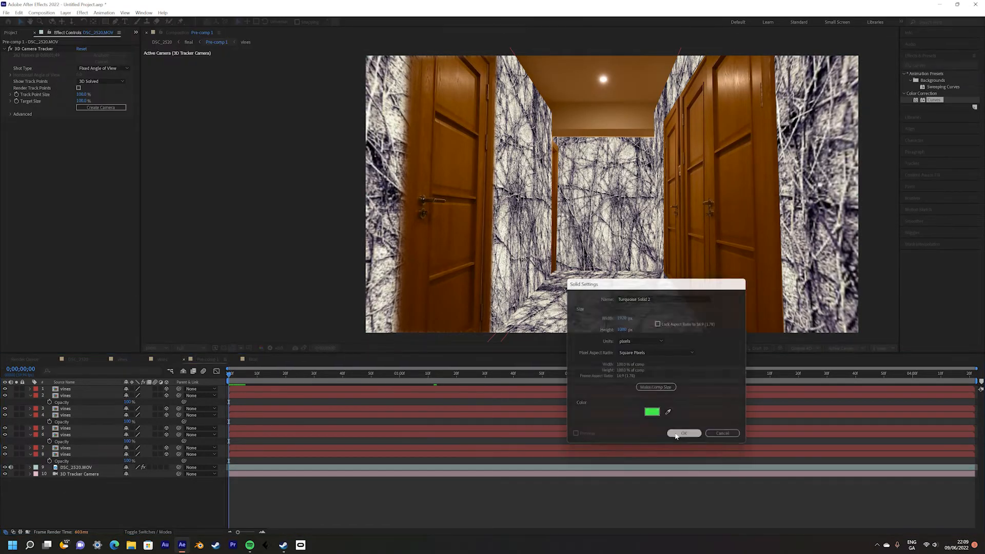
click(683, 433)
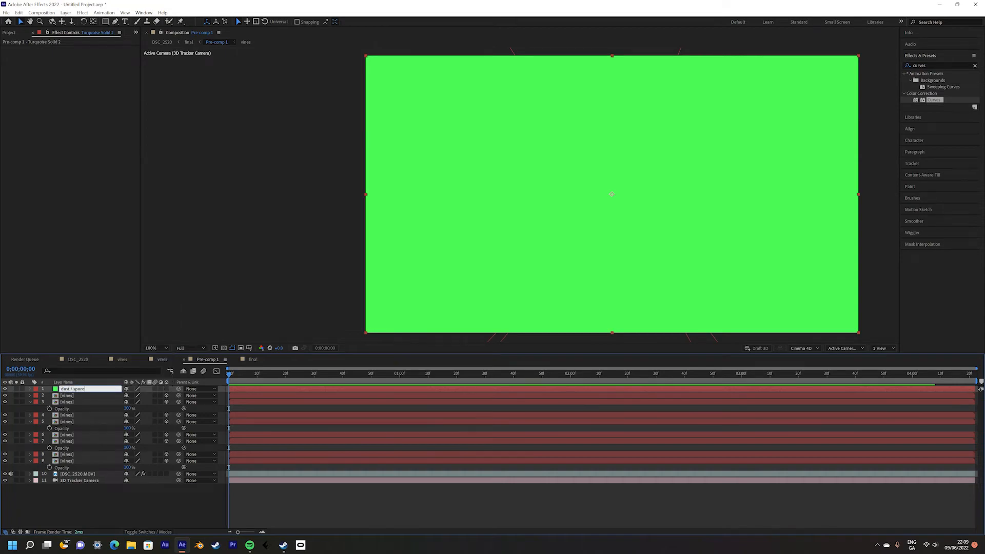
double_click(73, 389)
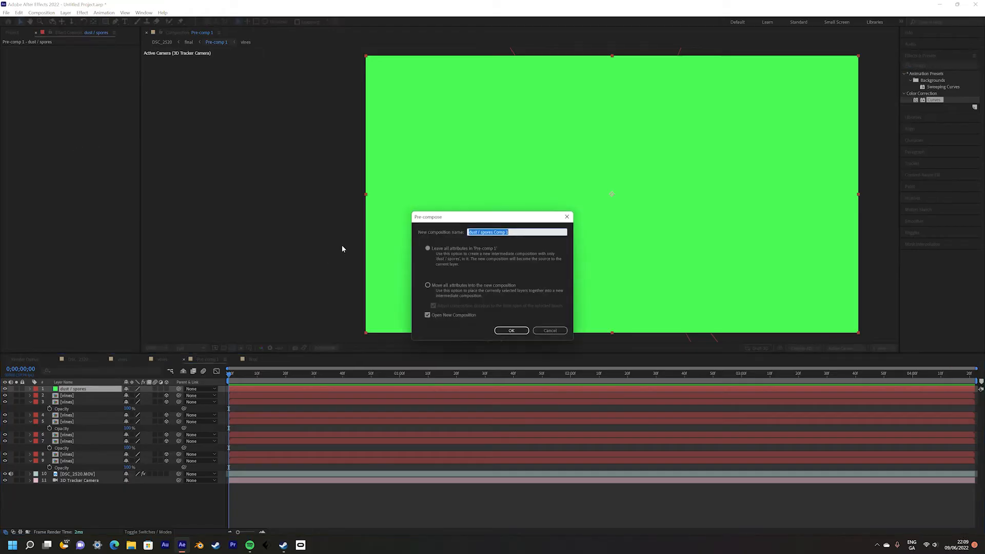
click(511, 330)
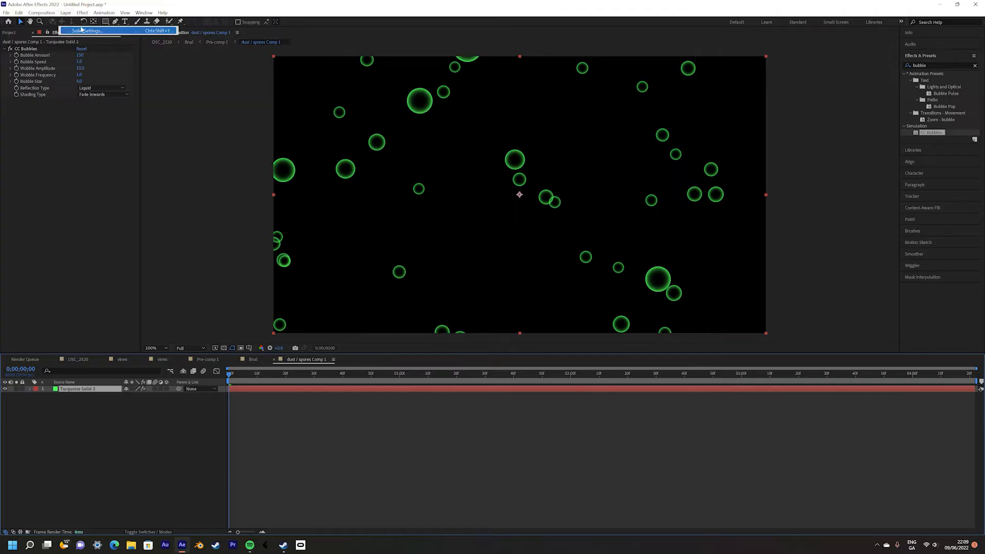
- Make the spores solid white and set CC Bubbles to Fade Outwards with tweaked amount and speed
click(87, 30)
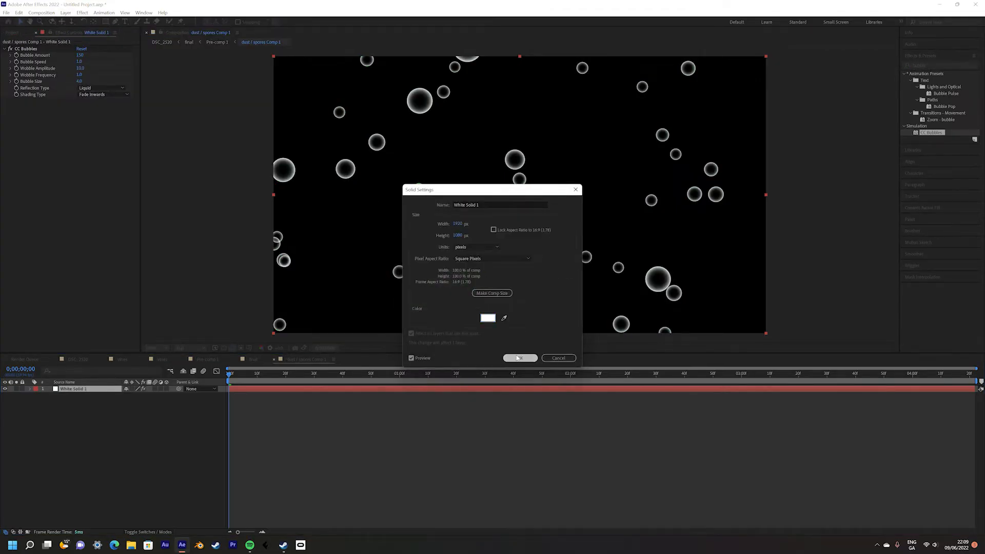
click(103, 94)
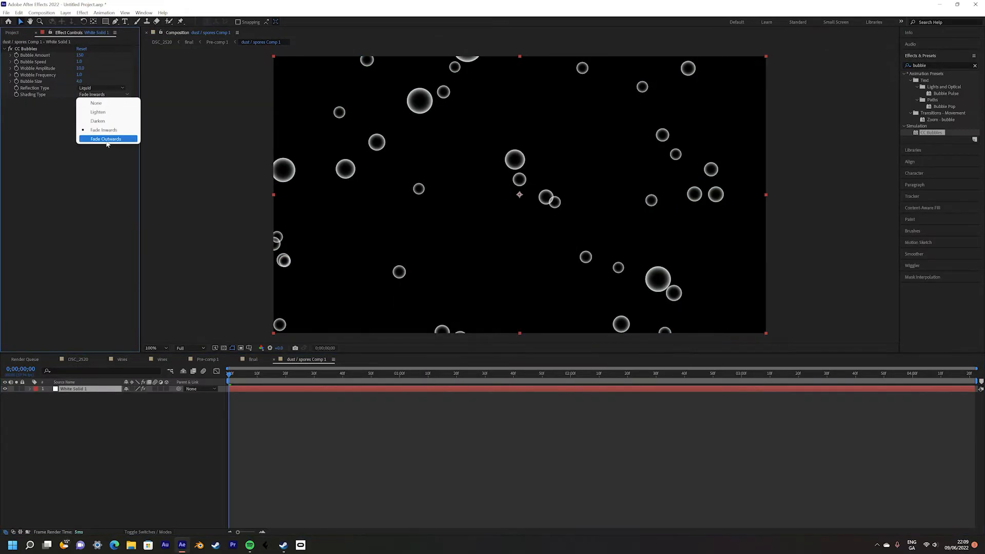
click(105, 138)
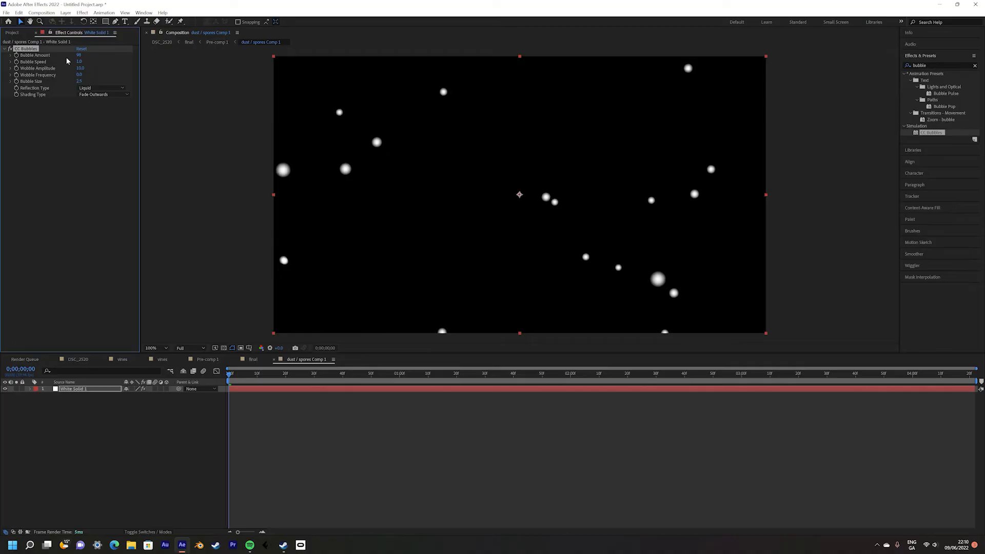
click(78, 55)
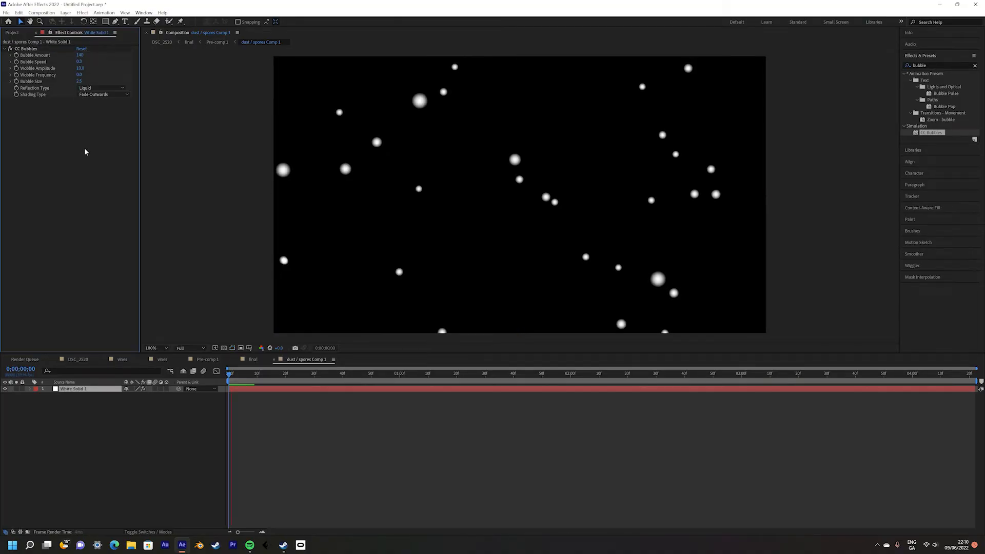
click(113, 21)
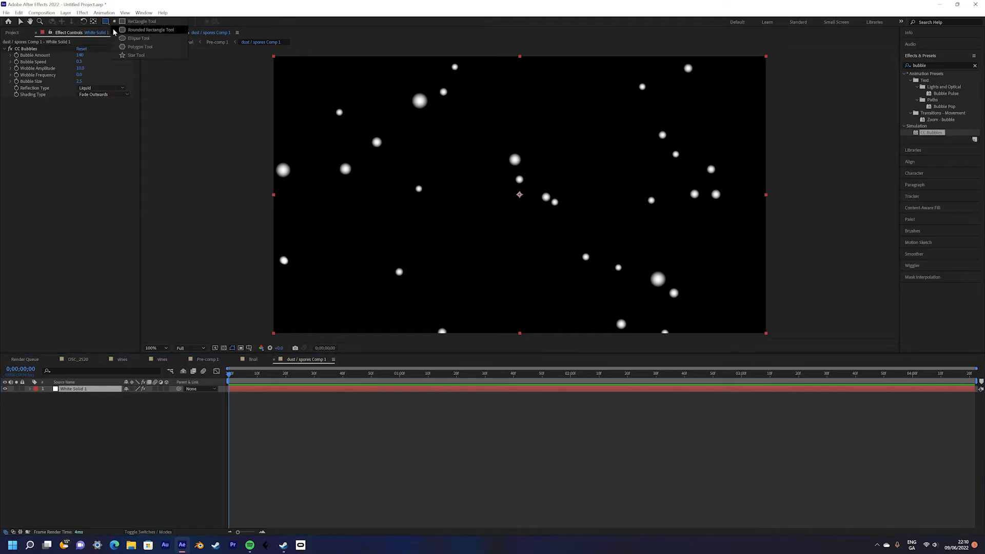